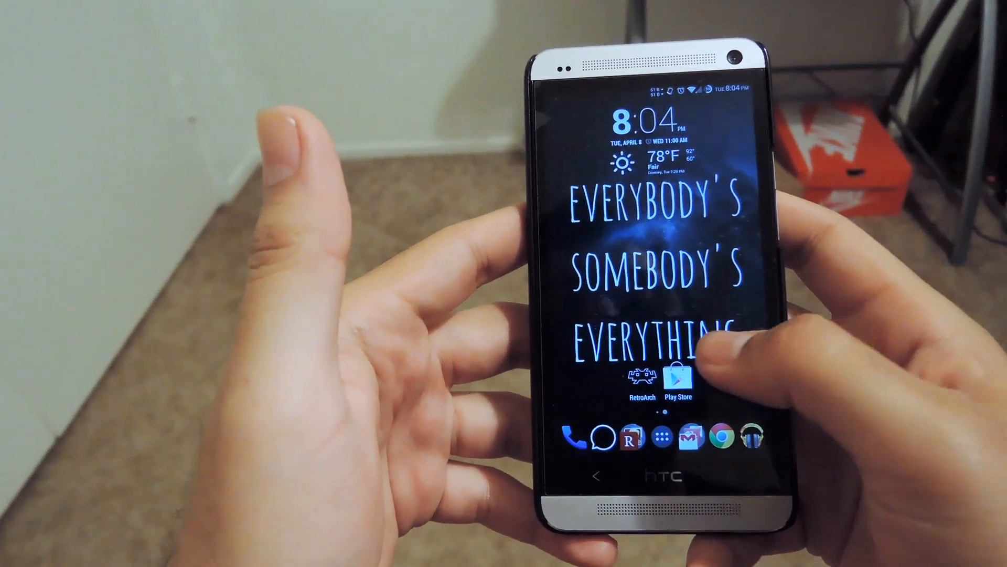
- Launch the installed RetroArch from its Play Store listing, reaching the main menu with VBA-M loaded
{"action": "left_click", "coordinate": [643, 378]}
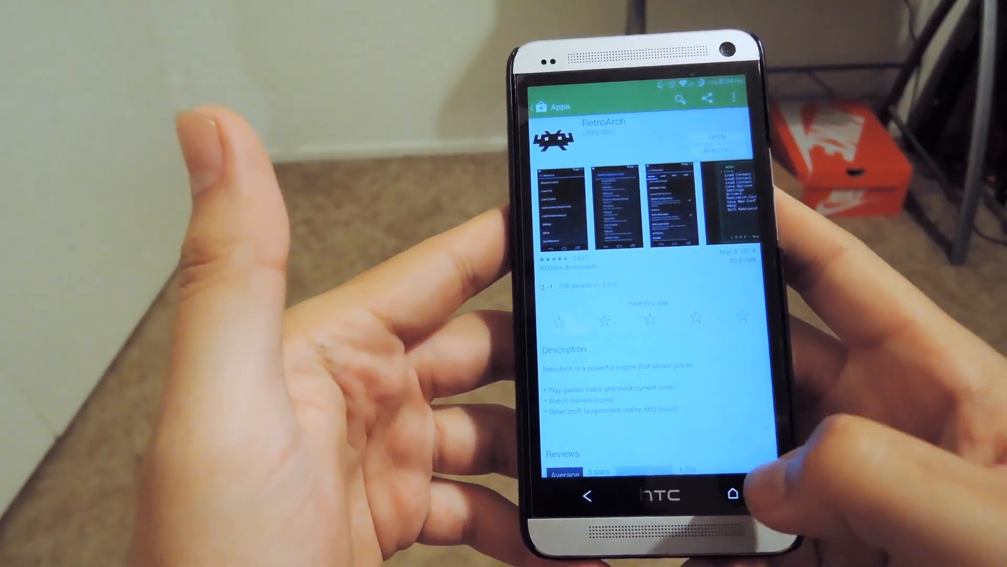
{"action": "left_click", "coordinate": [731, 497]}
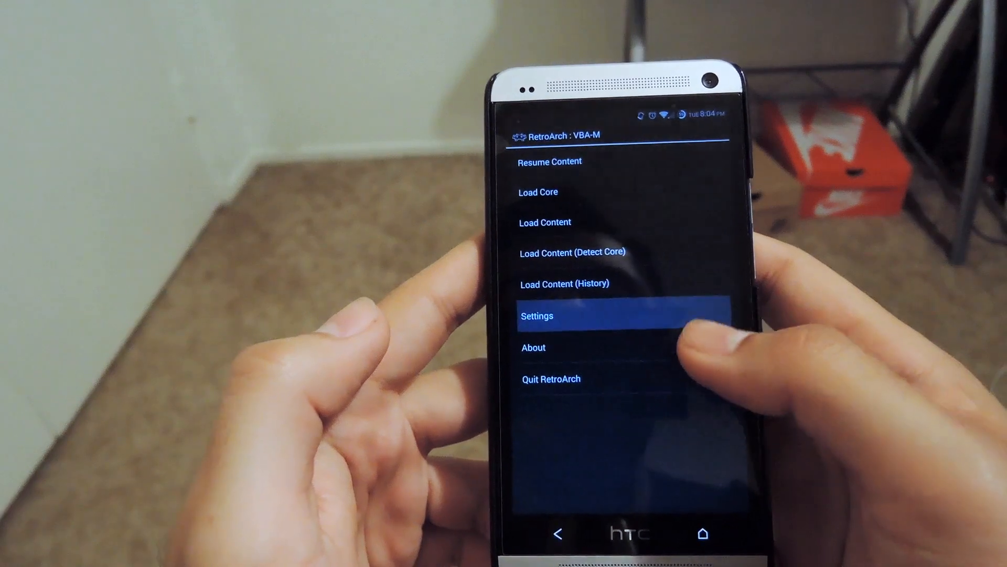
{"action": "left_click", "coordinate": [537, 316]}
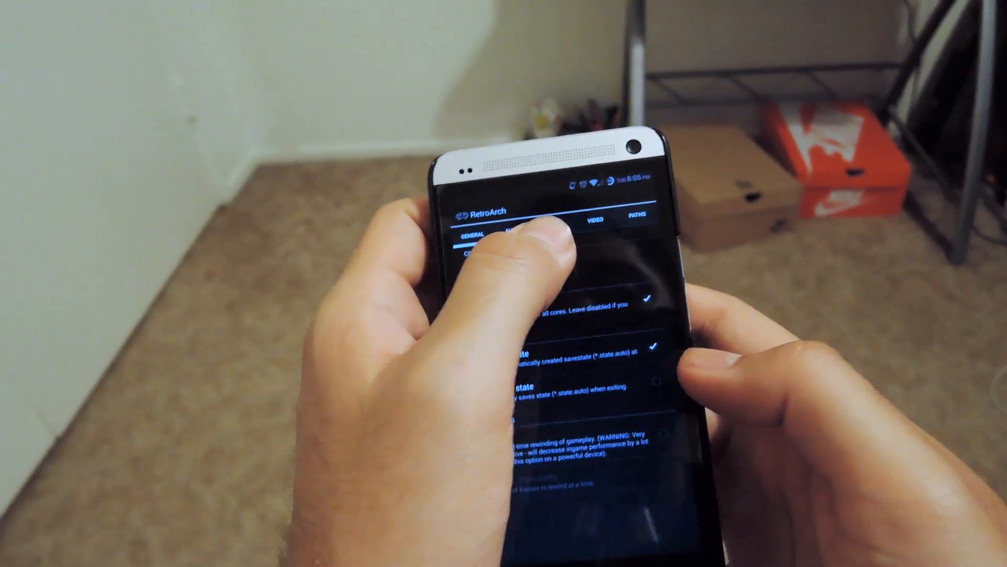
{"action": "left_click", "coordinate": [569, 225]}
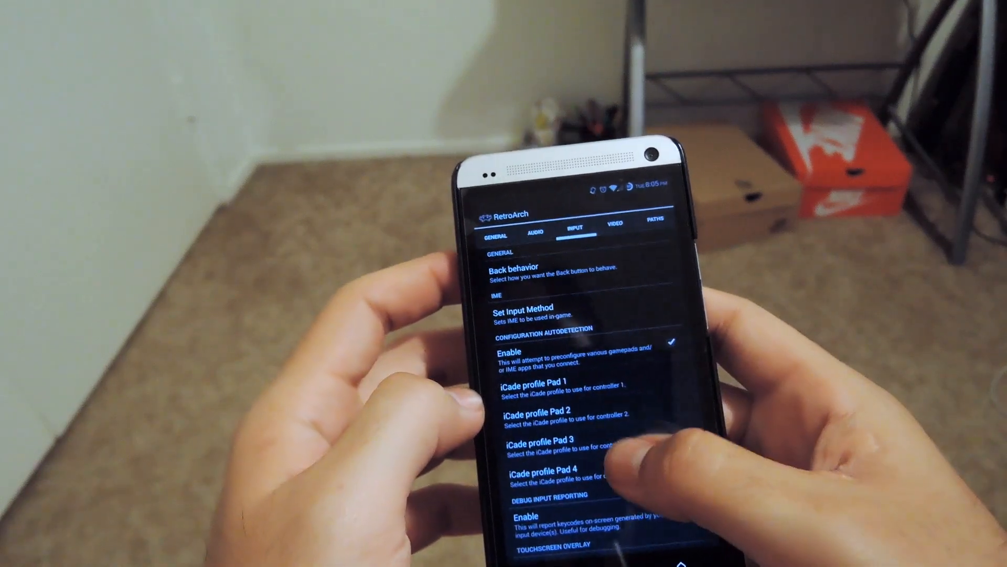
{"action": "scroll", "scroll_direction": "down", "scroll_amount": 3}
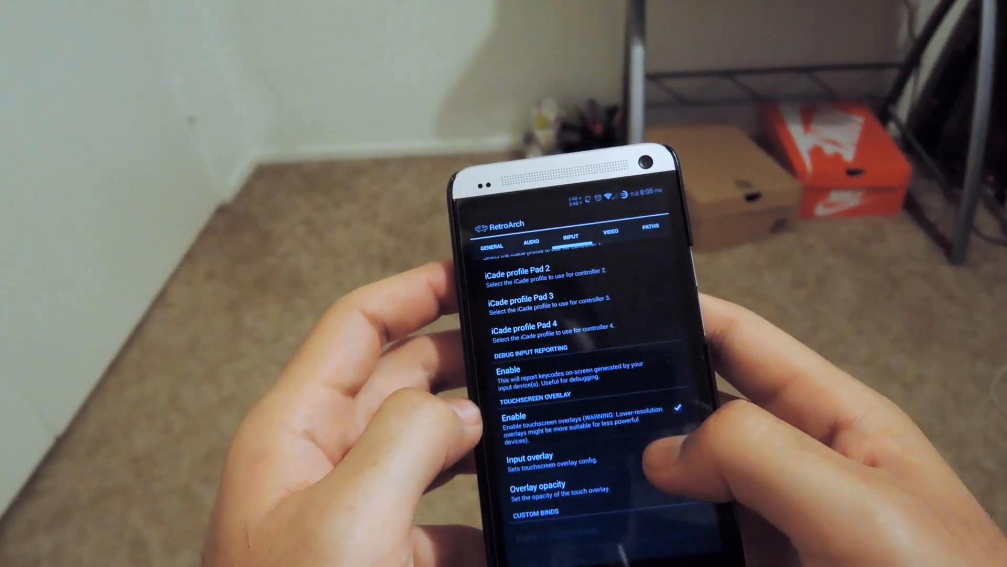
{"action": "left_click", "coordinate": [535, 459]}
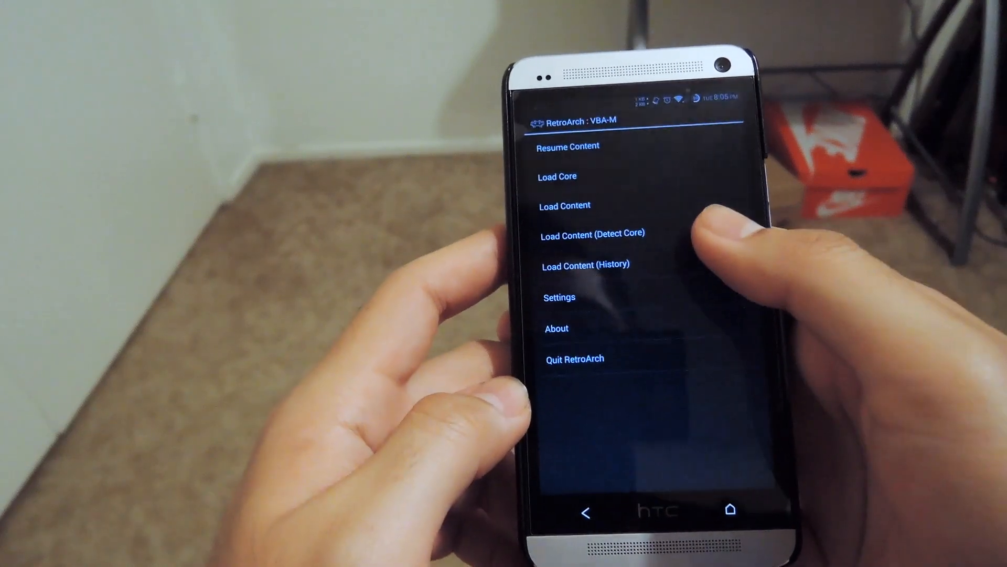
{"action": "left_click", "coordinate": [585, 264]}
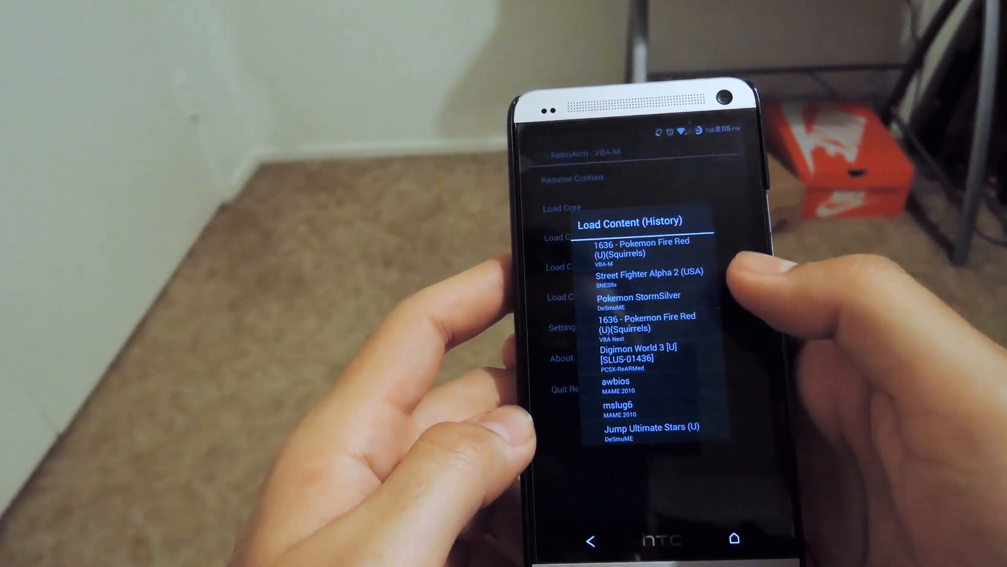
{"action": "left_click", "coordinate": [646, 248]}
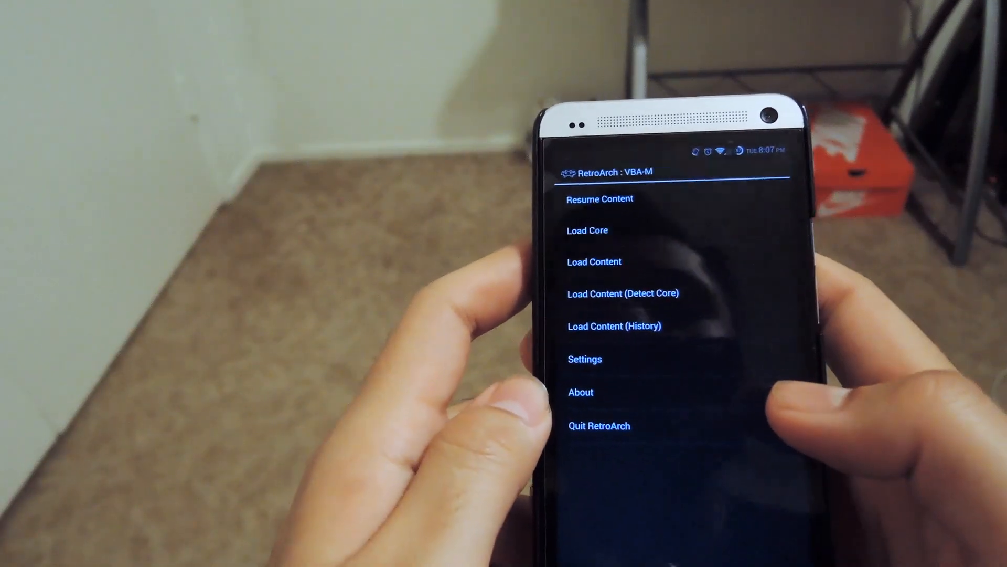
- Enter Settings with Auto load/save state enabled and pass through the Input and Video options
{"action": "left_click", "coordinate": [585, 359]}
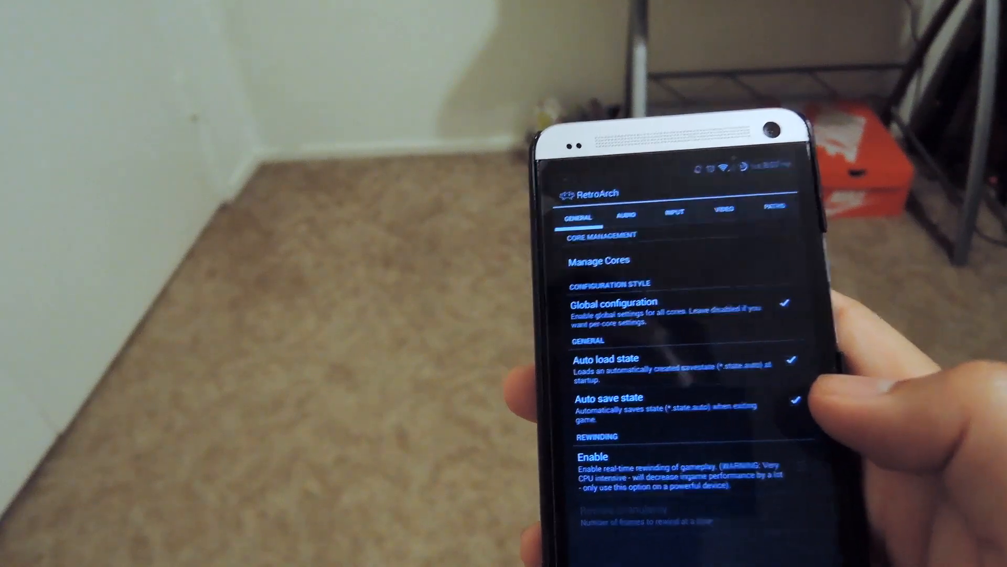
{"action": "left_click", "coordinate": [631, 214]}
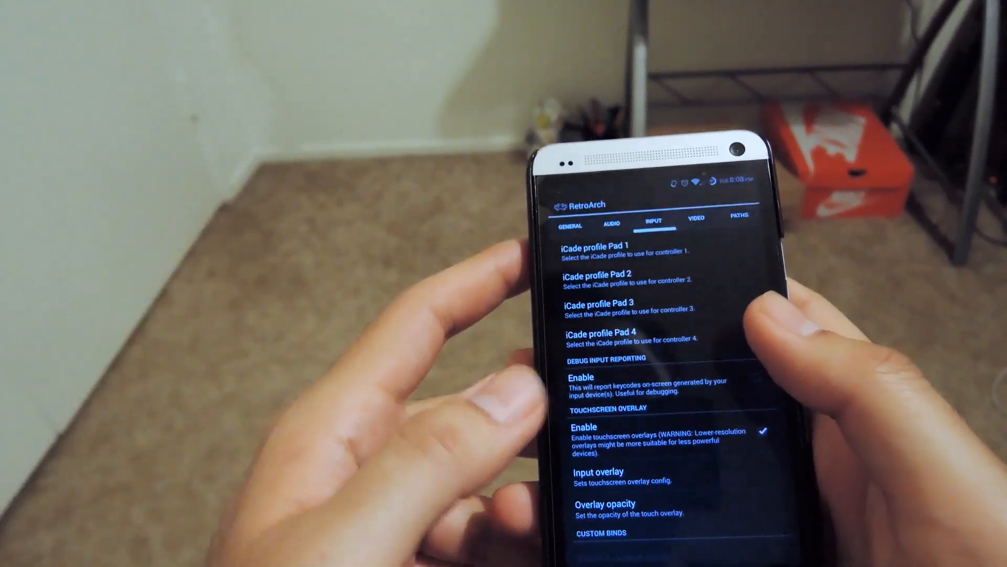
{"action": "left_click", "coordinate": [700, 228]}
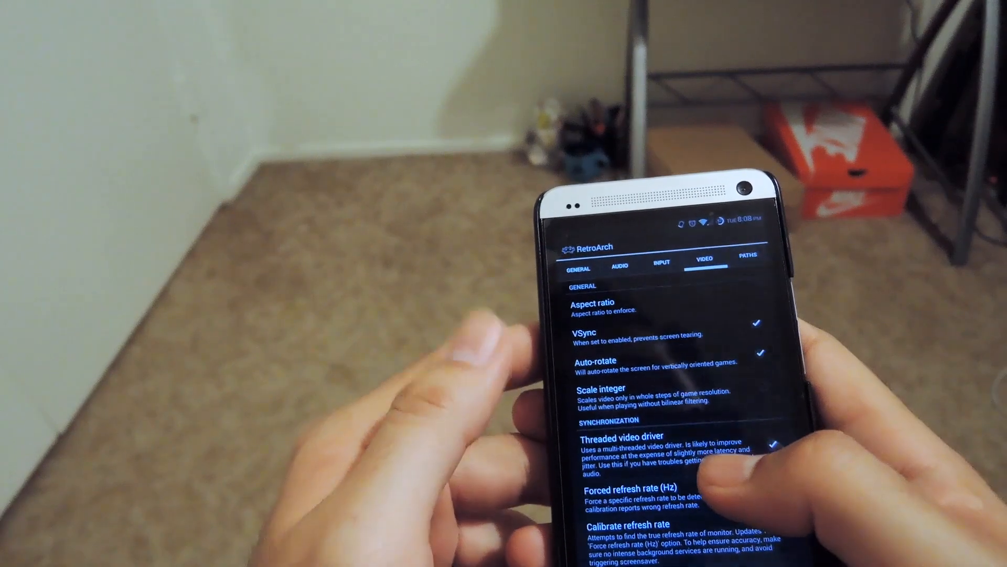
- Review a video option and move on to the Paths settings for ROM, save and system folders
{"action": "left_click", "coordinate": [599, 300]}
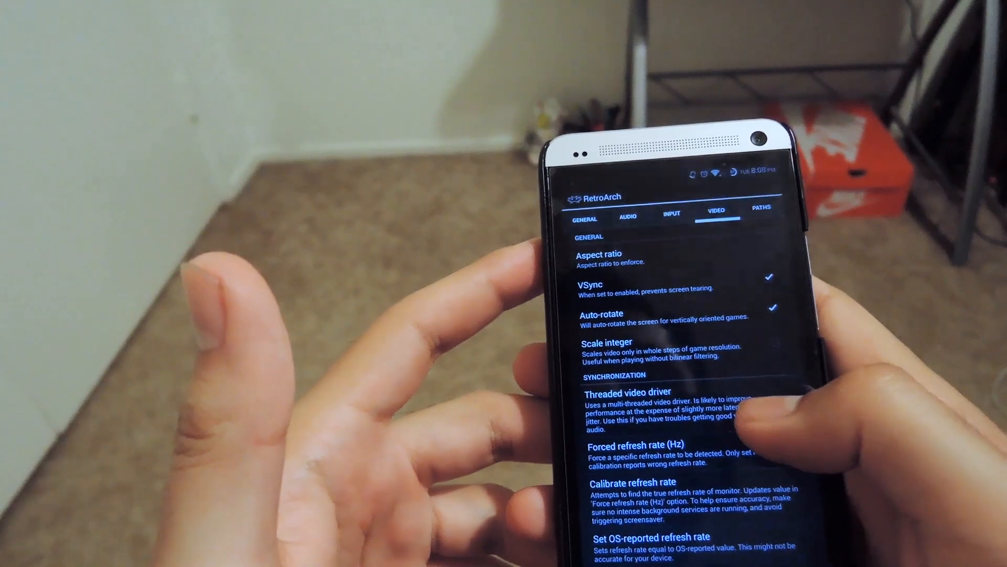
{"action": "left_click", "coordinate": [762, 207]}
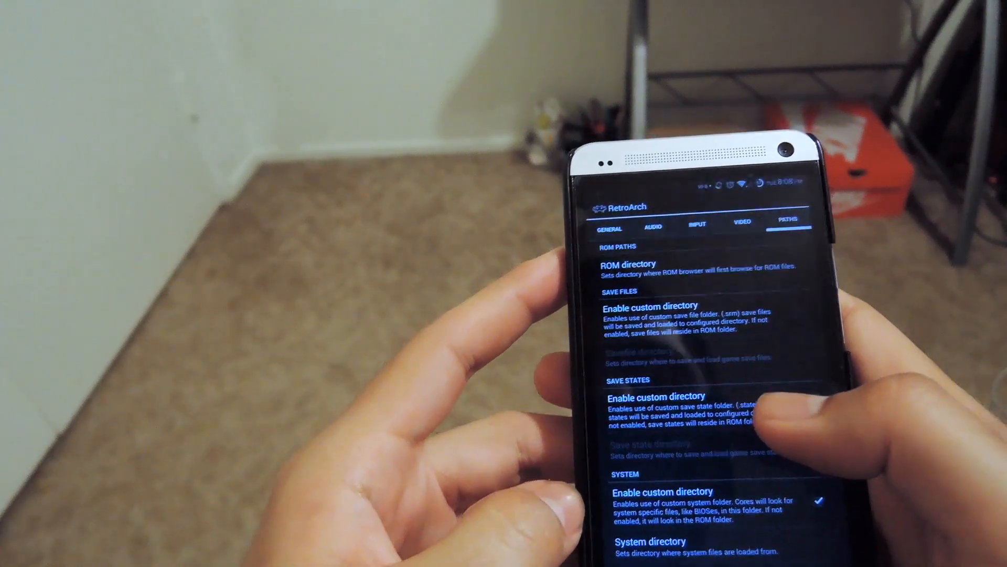